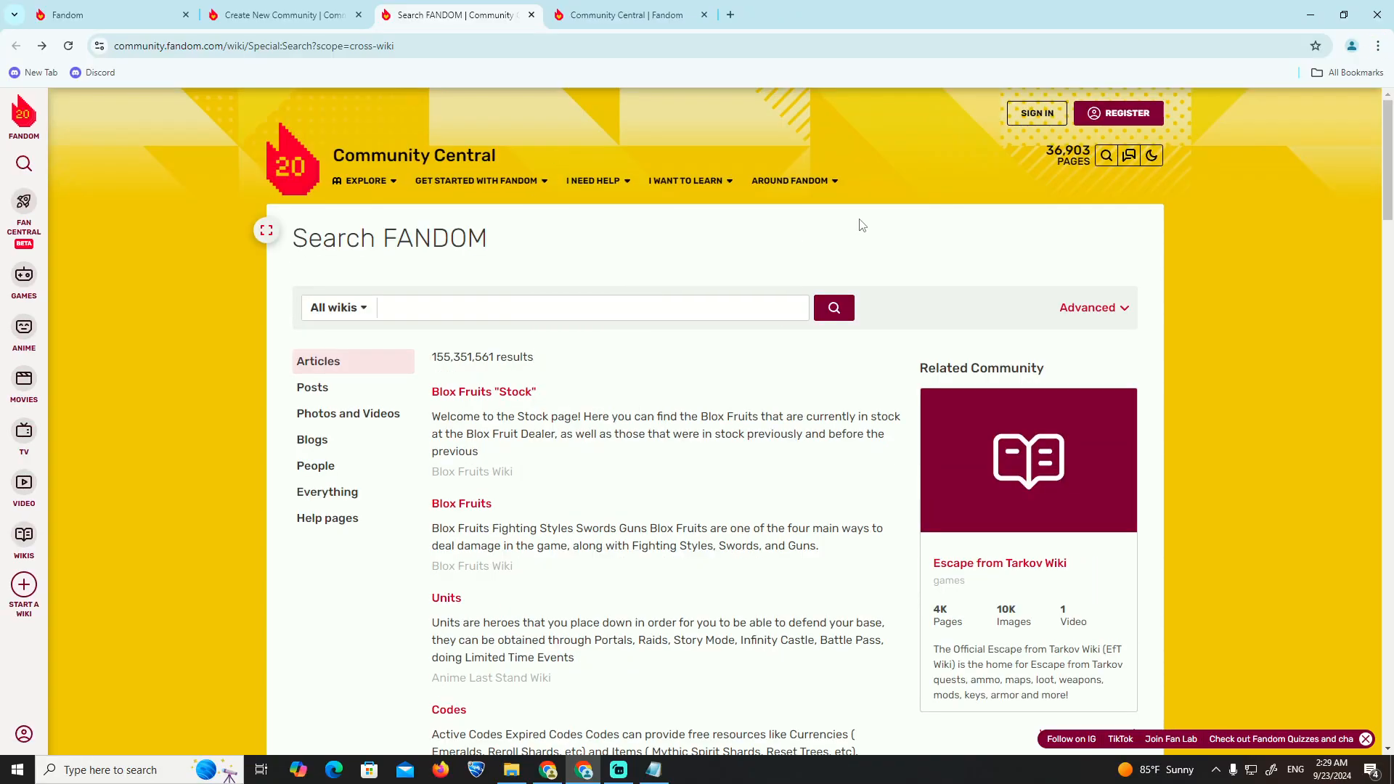
{"action": "mouse_move", "coordinate": [673, 776]}
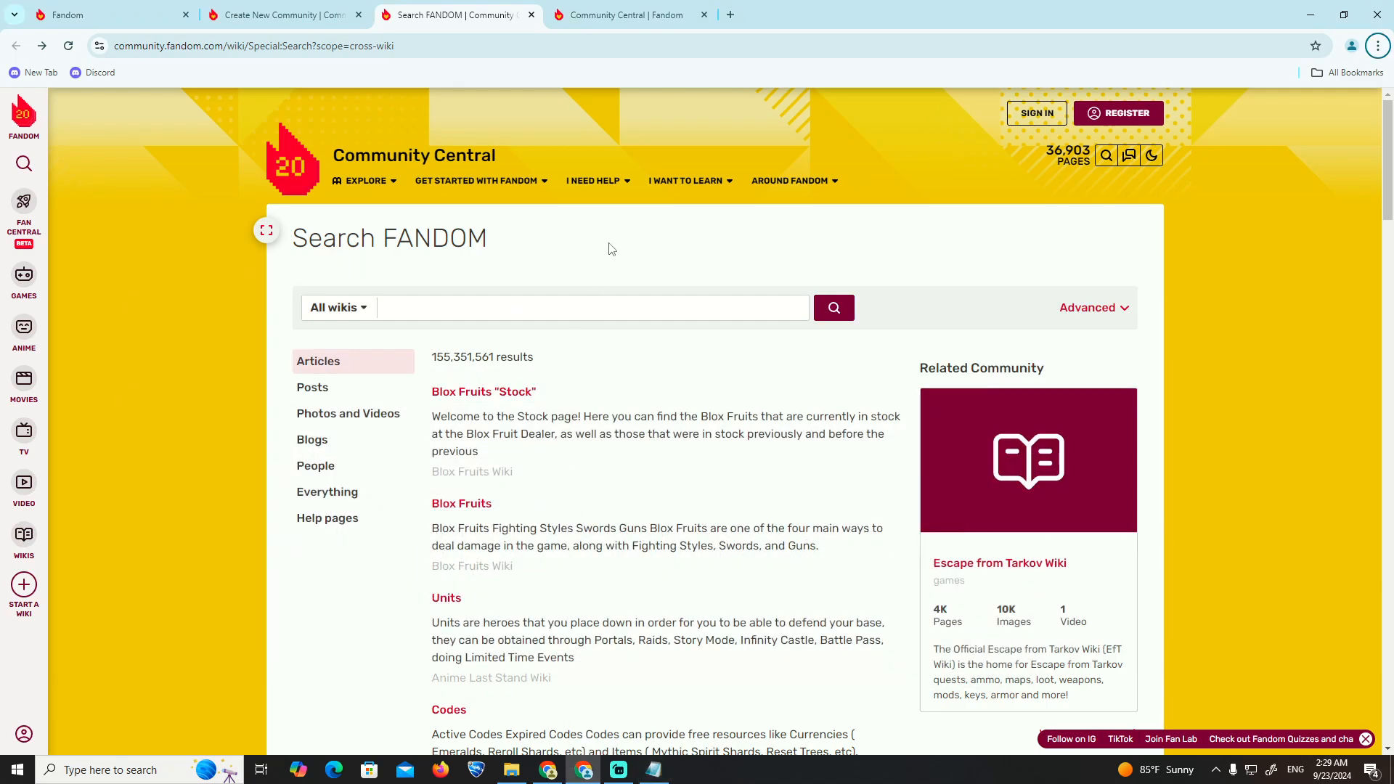
- Visit the Create a community and Fandom home tabs, then return to the Community Central search page
{"action": "left_click", "coordinate": [280, 15]}
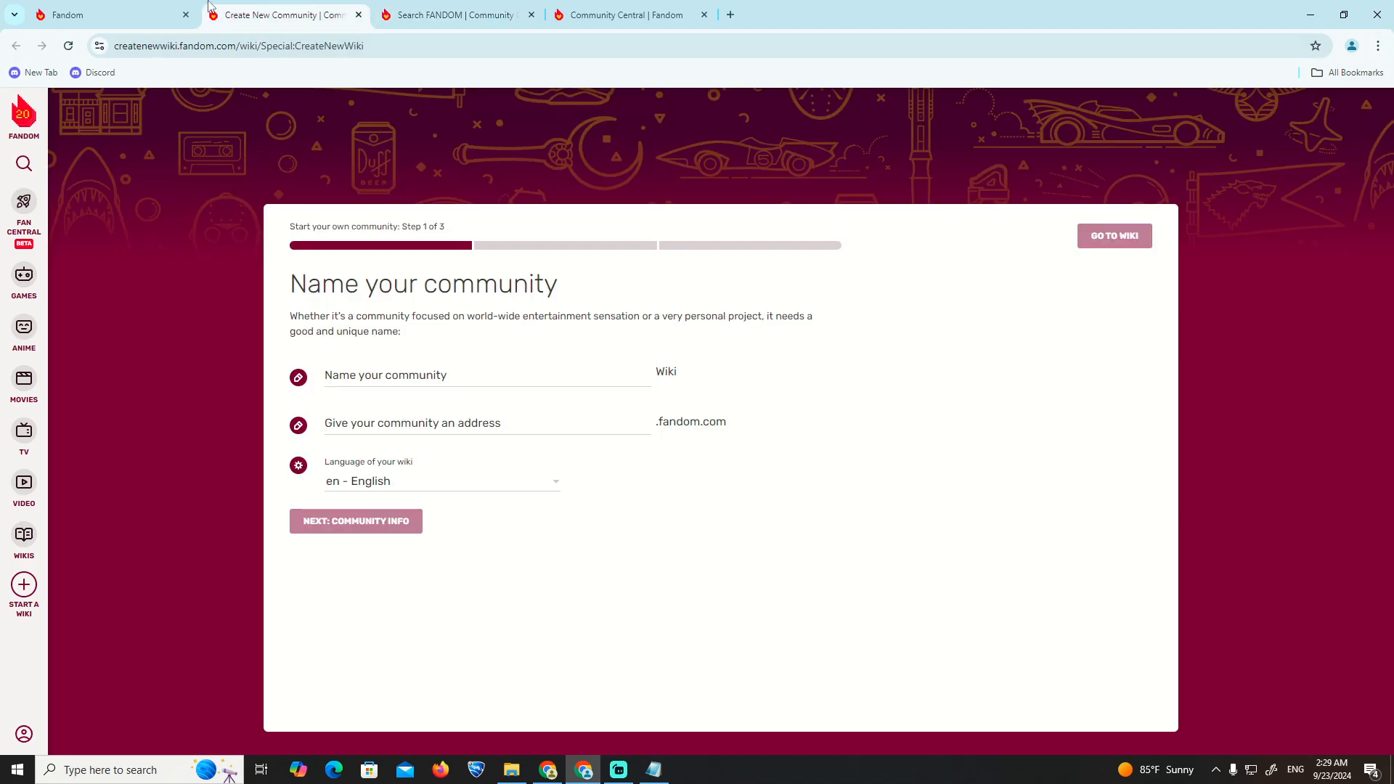
{"action": "left_click", "coordinate": [106, 15]}
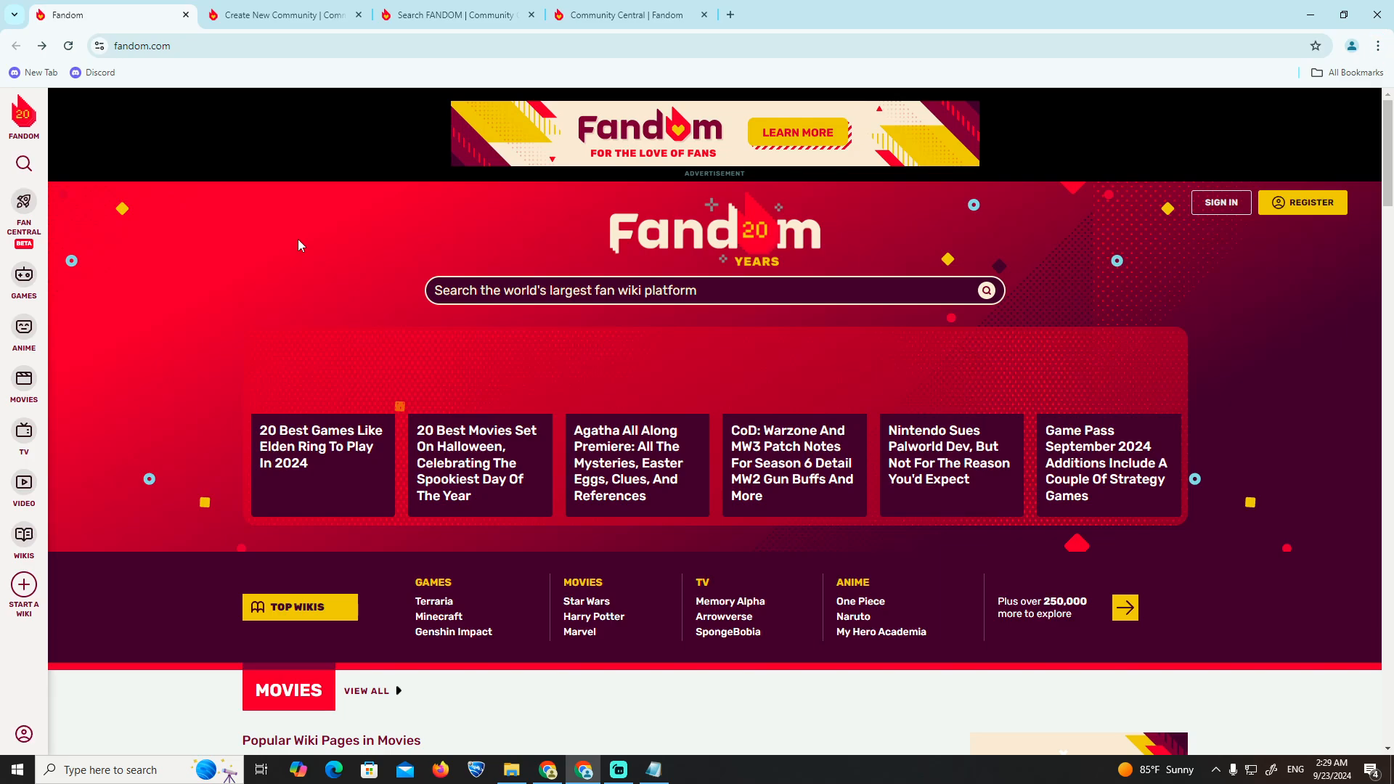
{"action": "mouse_move", "coordinate": [321, 453]}
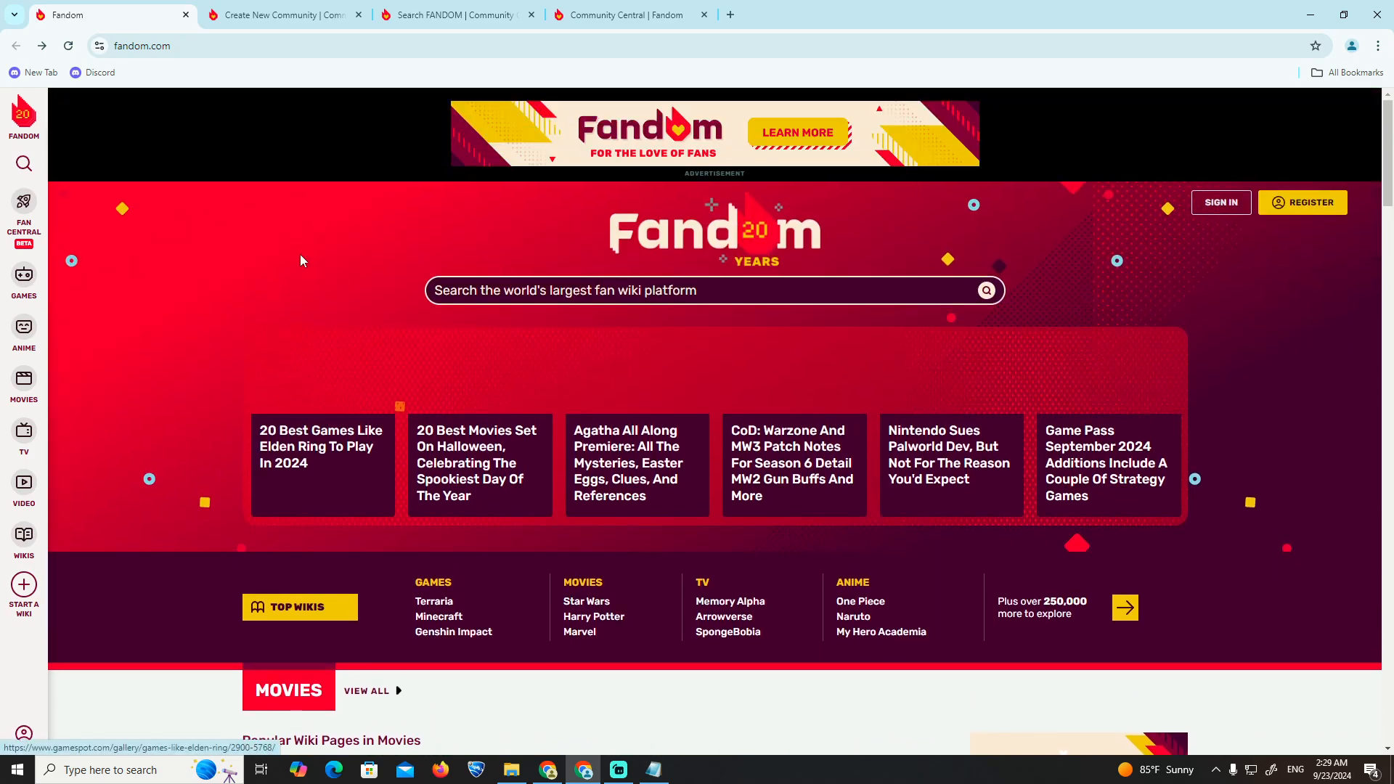
{"action": "left_click", "coordinate": [282, 15]}
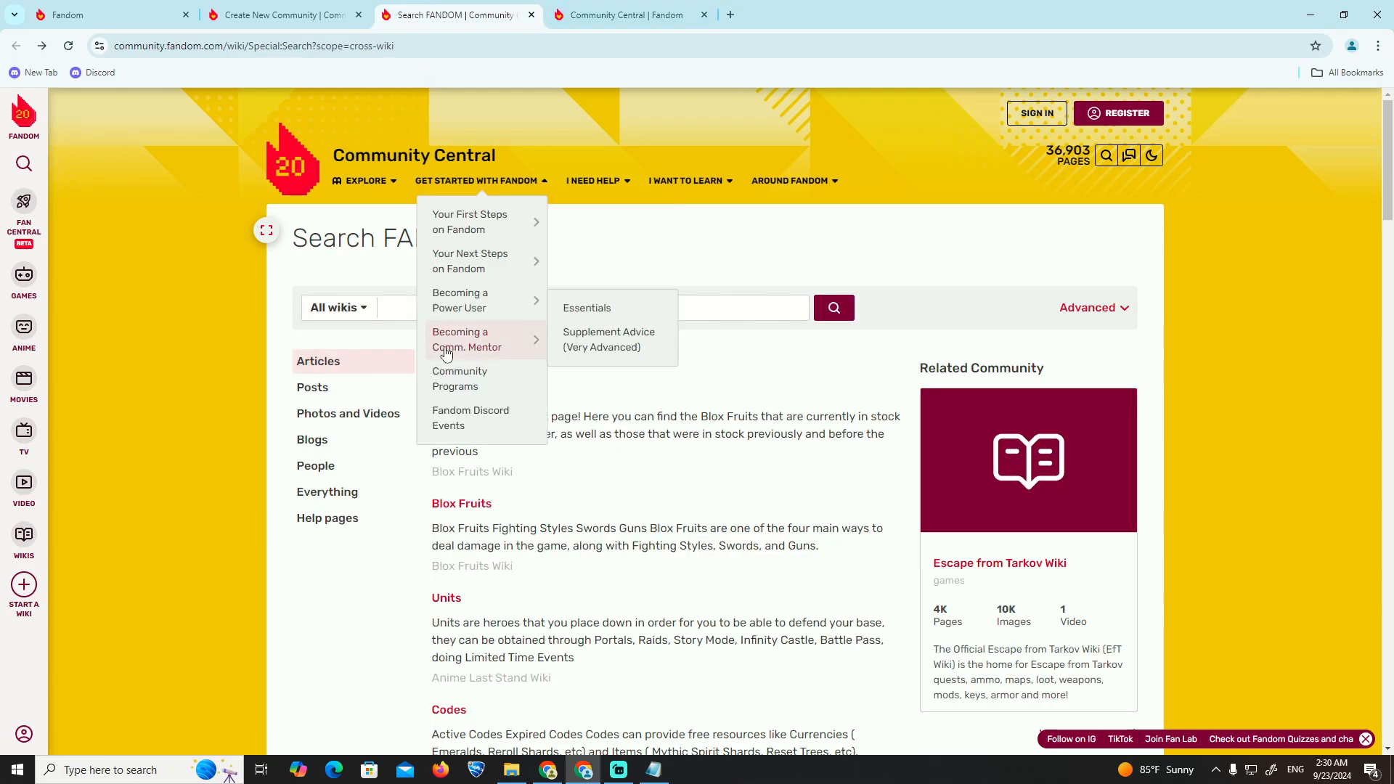
- Dismiss the getting-started links, open Around Fandom, and bring the page-renaming Notepad note forward
{"action": "left_click", "coordinate": [803, 255]}
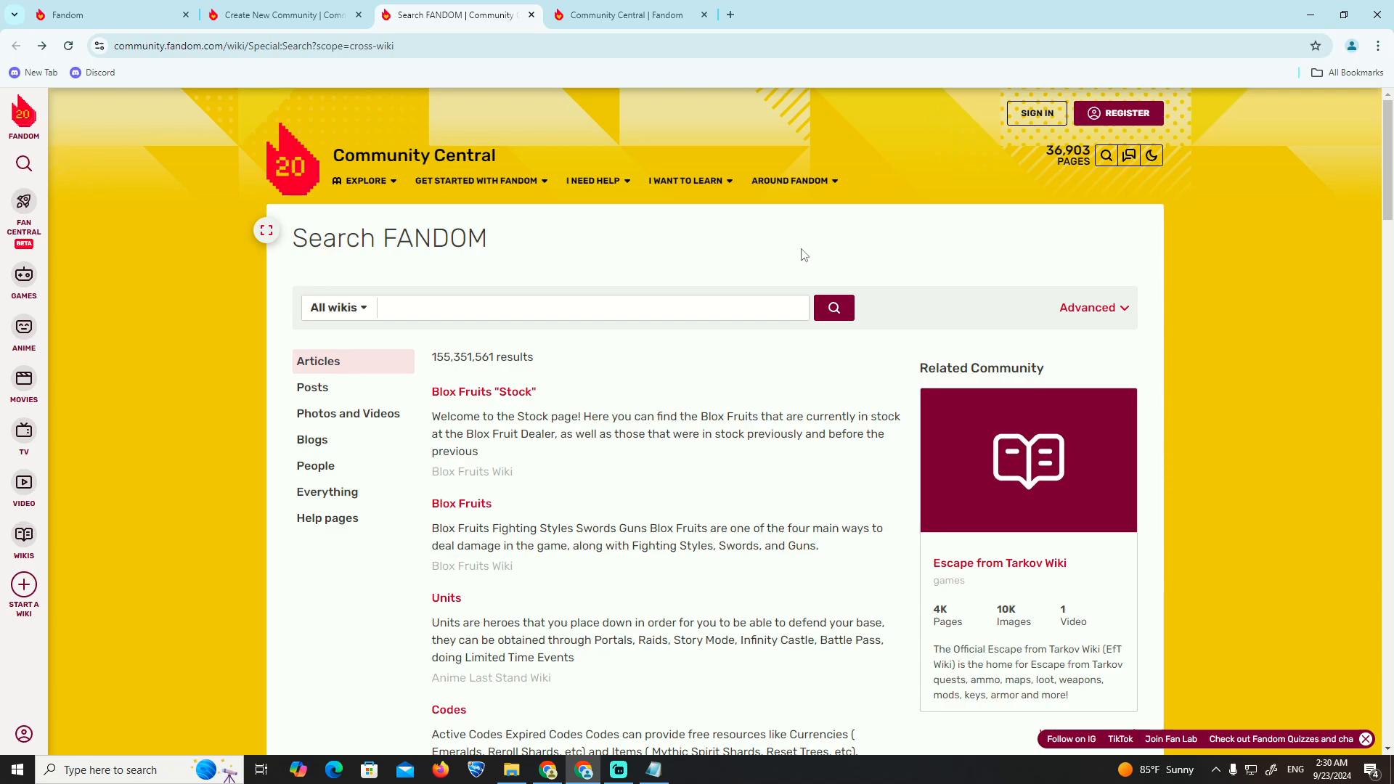
{"action": "left_click", "coordinate": [789, 181]}
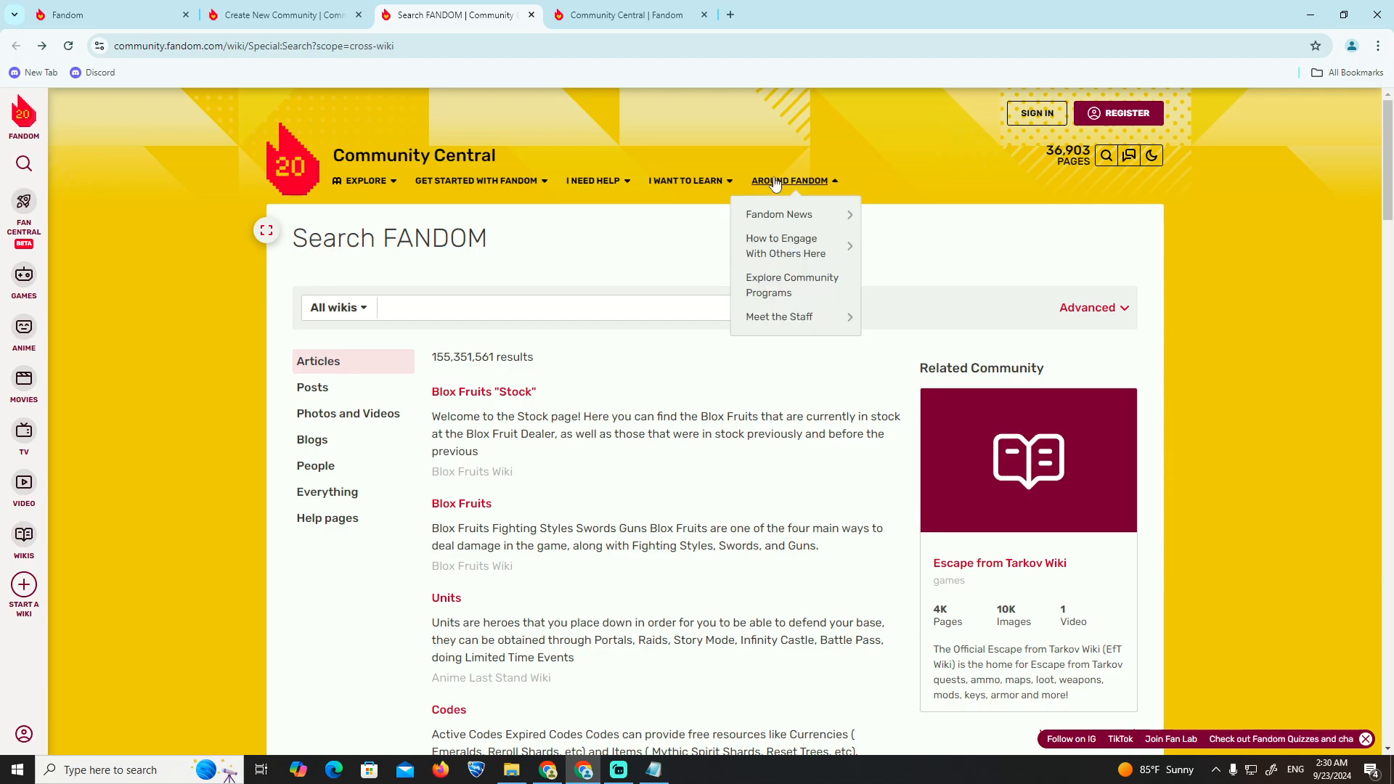
{"action": "left_click", "coordinate": [789, 180]}
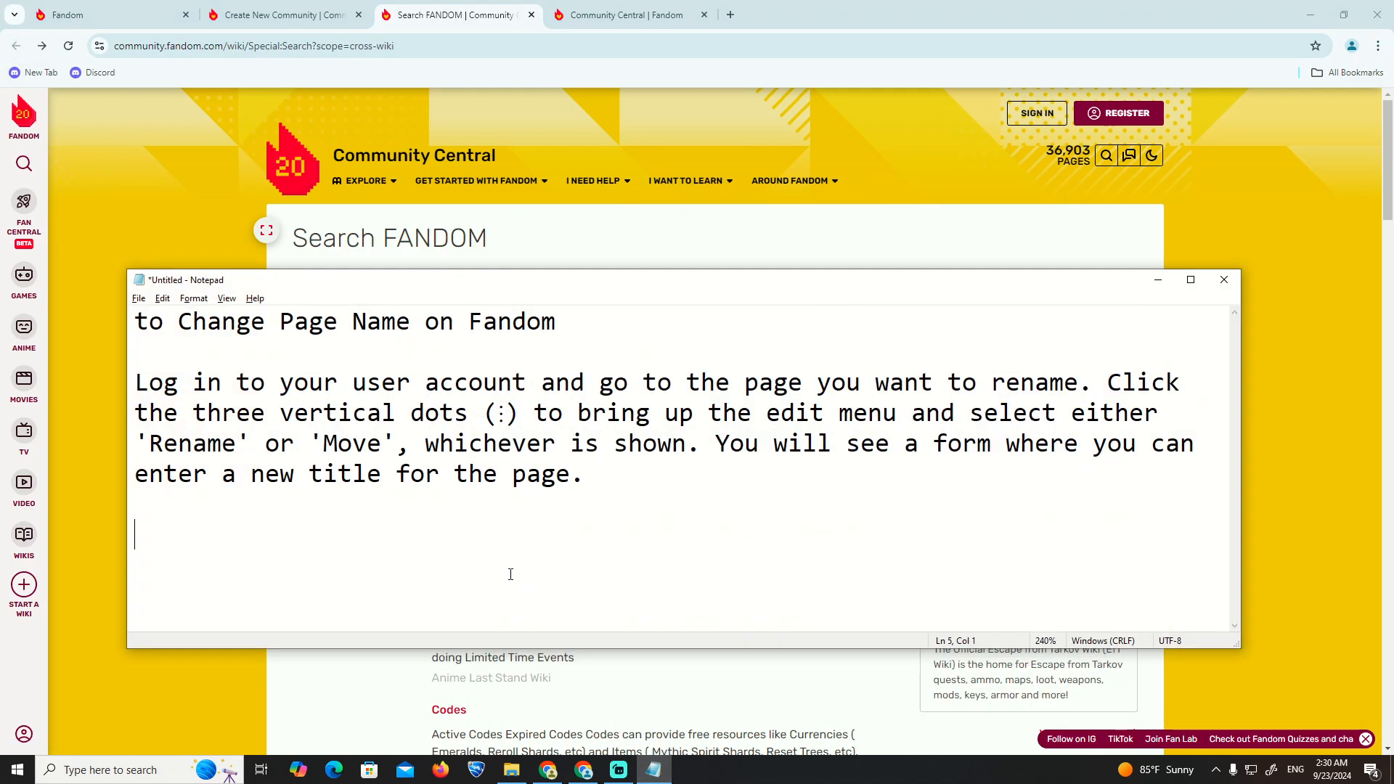
{"action": "left_click_drag", "start_coordinate": [134, 383], "coordinate": [616, 382]}
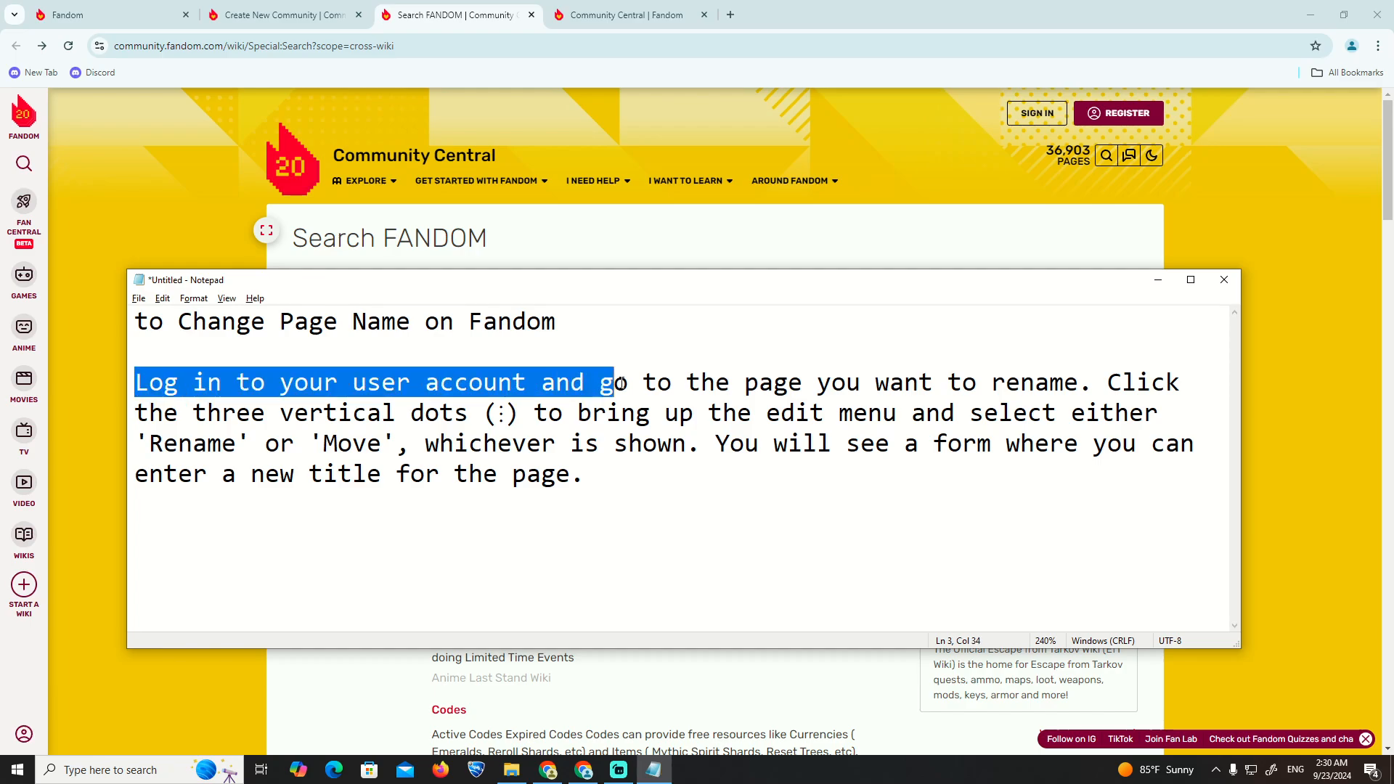
{"action": "left_click_drag", "start_coordinate": [613, 382], "coordinate": [1076, 383]}
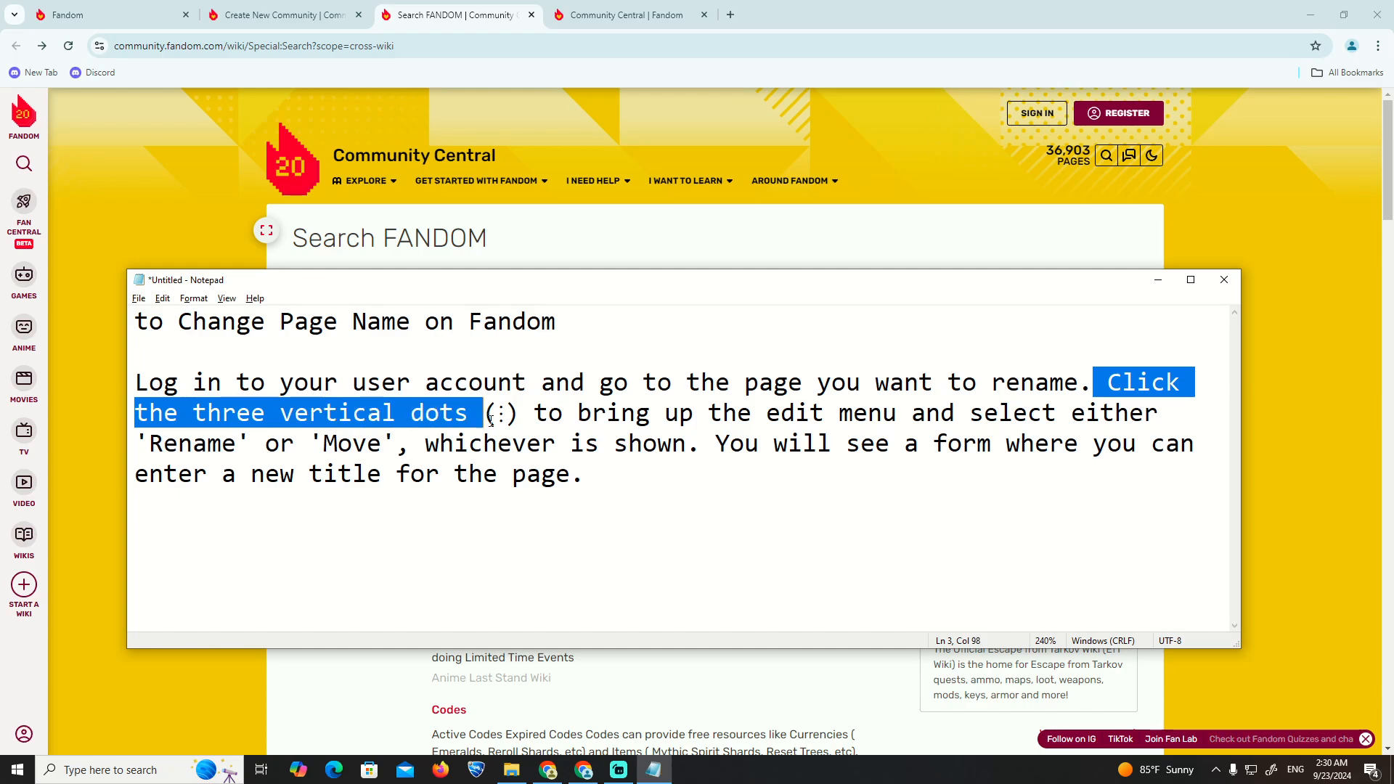
{"action": "left_click_drag", "start_coordinate": [487, 412], "coordinate": [898, 412]}
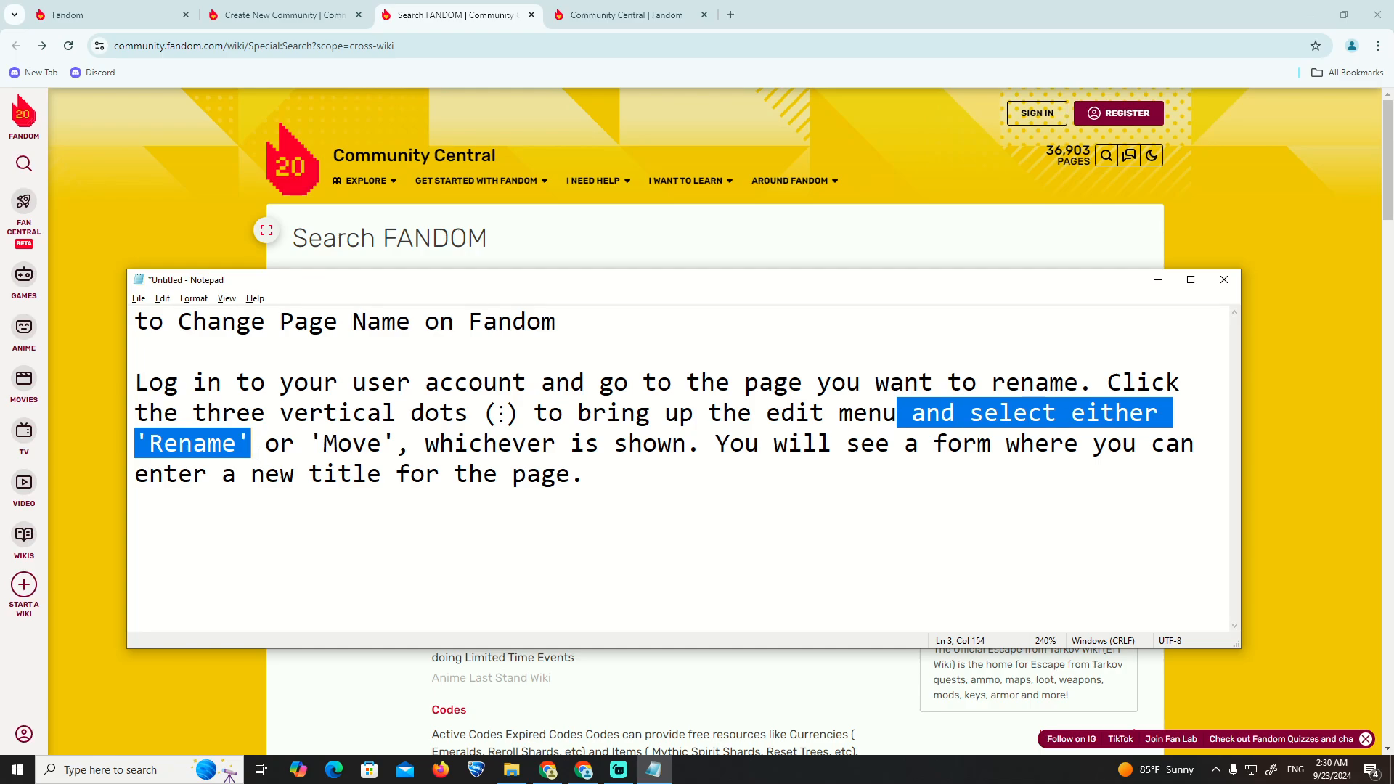
{"action": "double_click", "coordinate": [461, 442]}
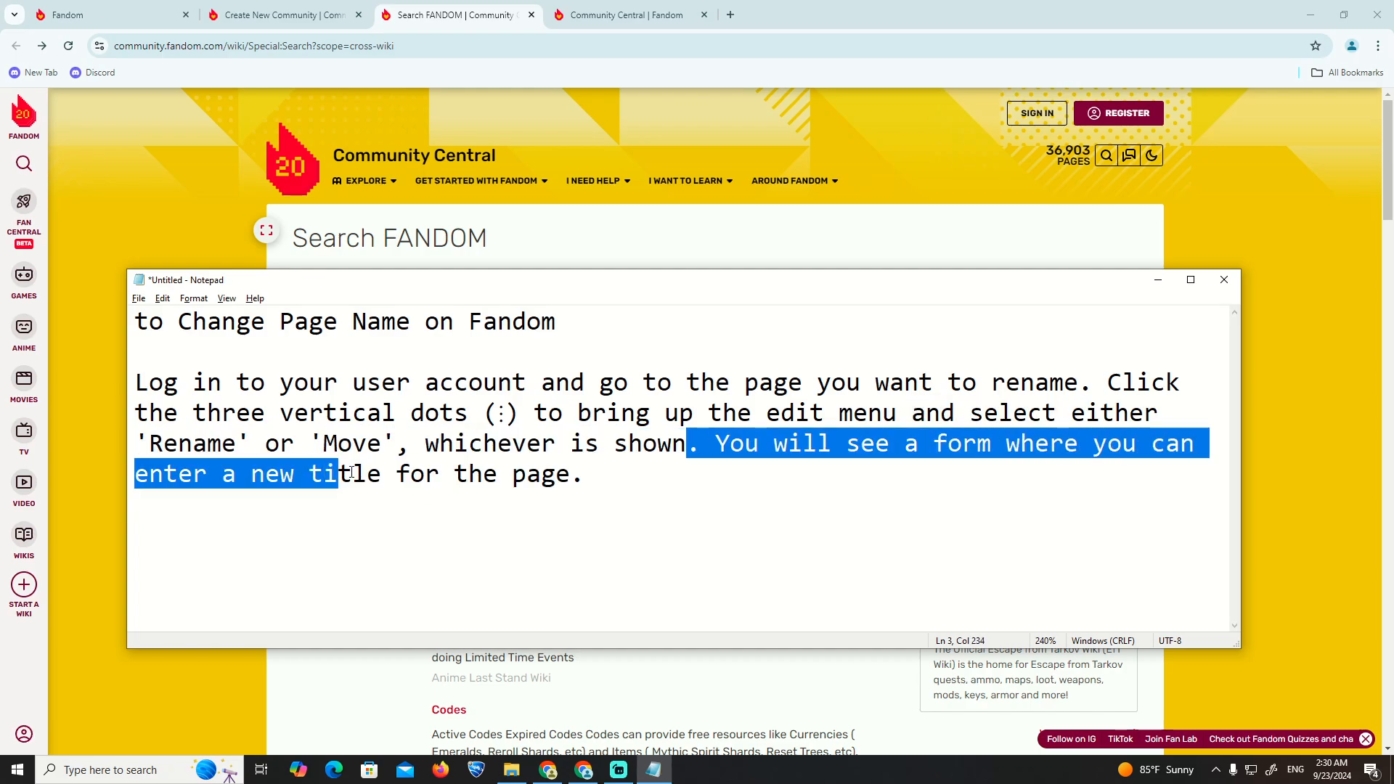
{"action": "left_click", "coordinate": [557, 322]}
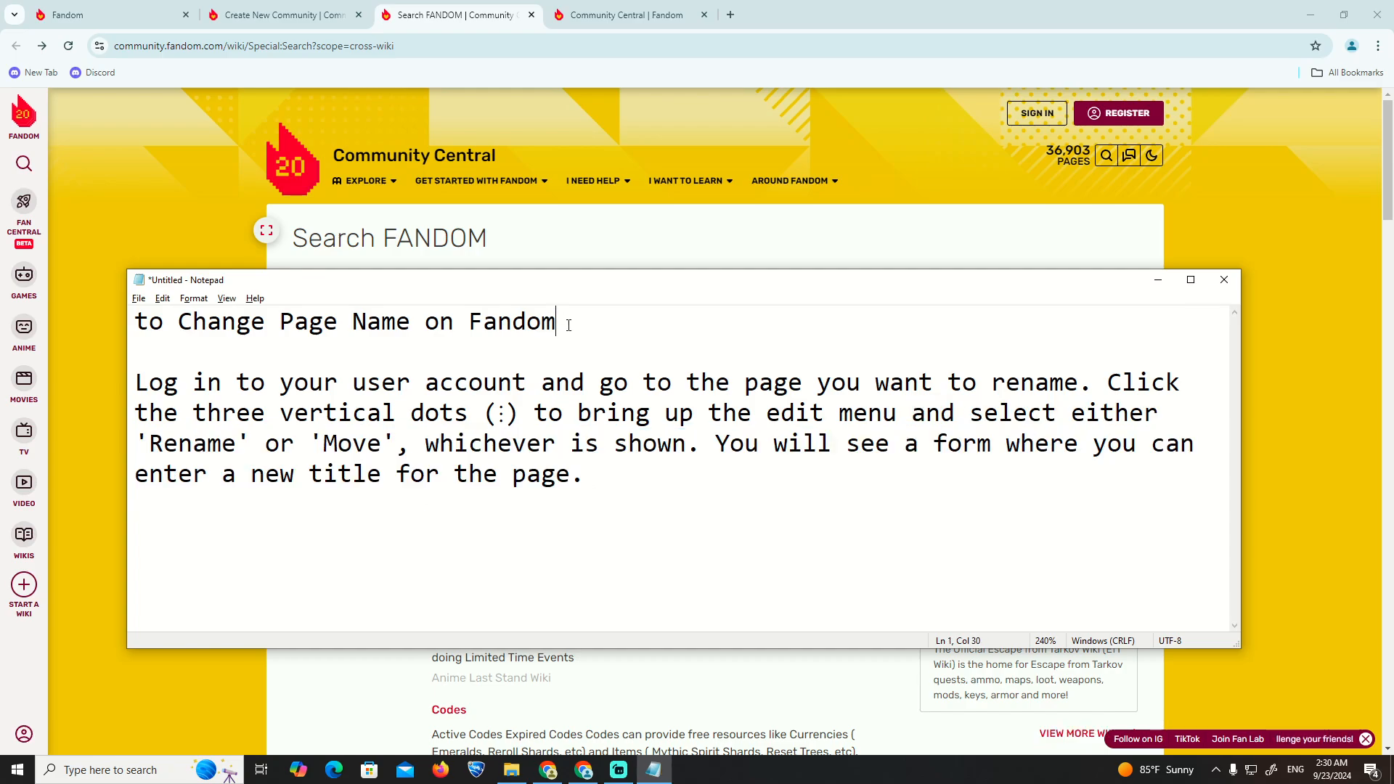